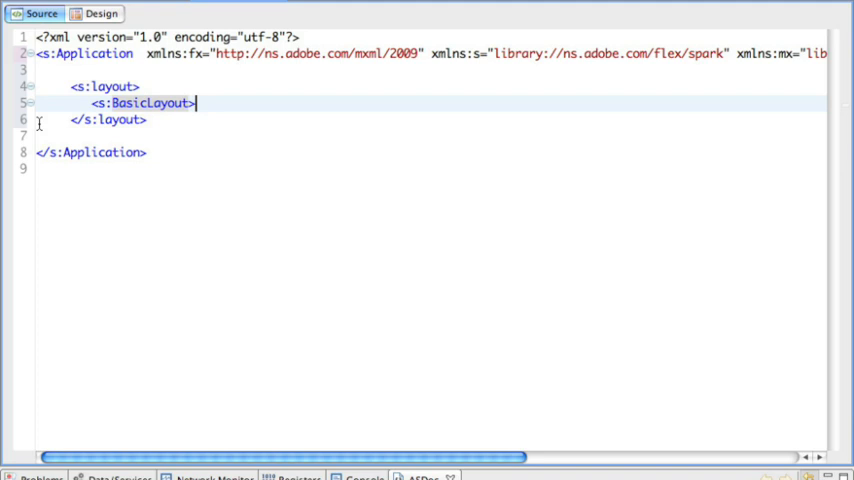
text(/)
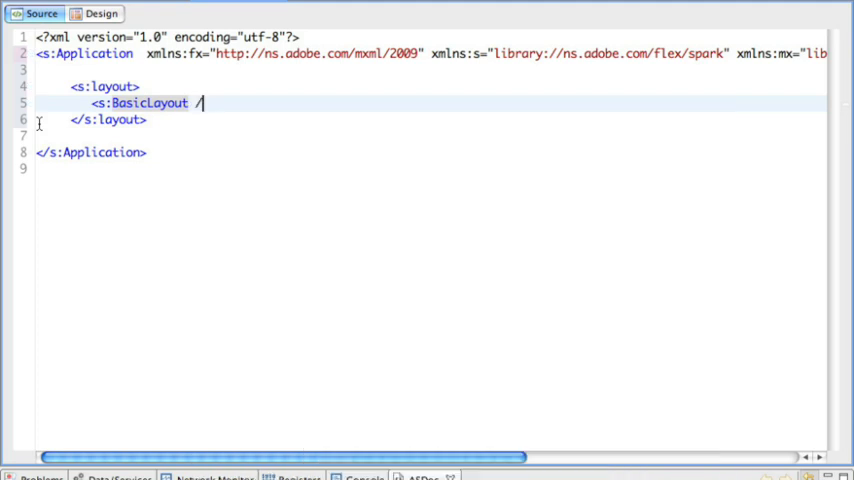